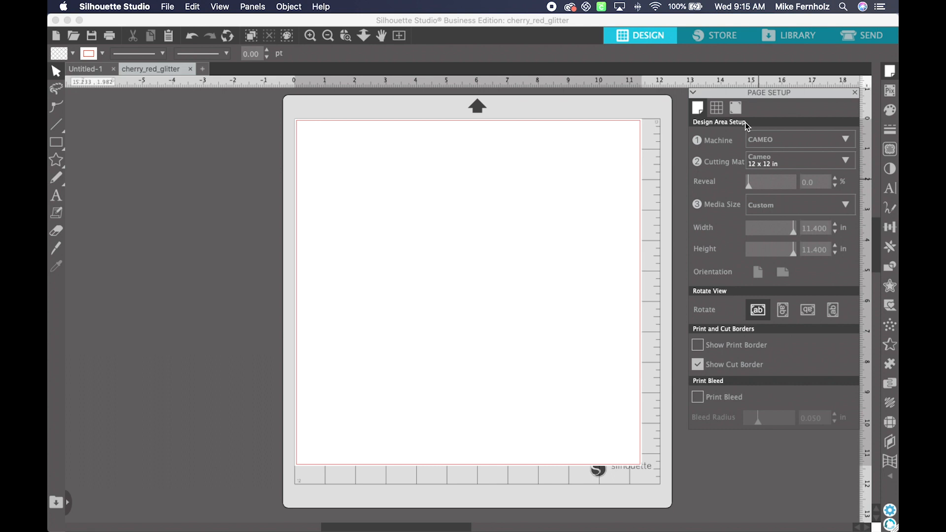
Step: Open cherry_red_glitter.svg from the SVG folder, placing two red cherries on the mat
{"action": "left_click", "coordinate": [168, 7]}
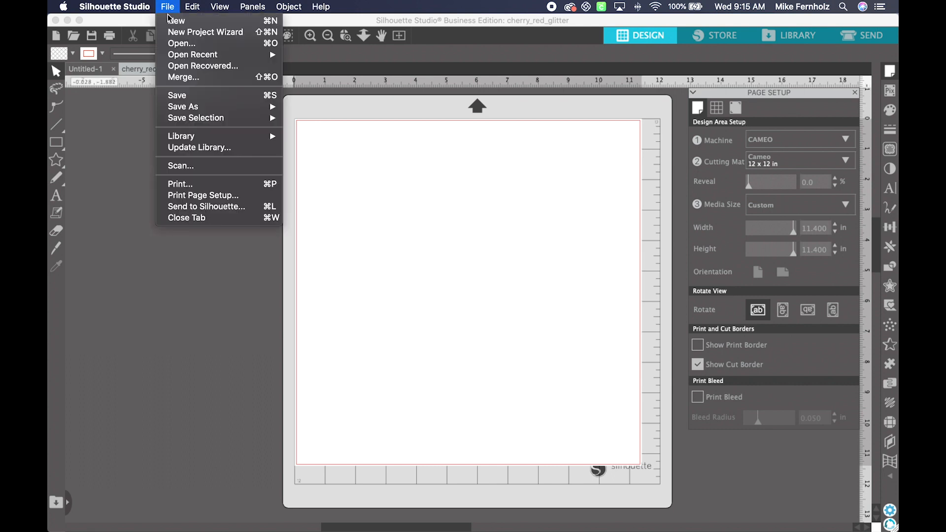
{"action": "left_click", "coordinate": [181, 42]}
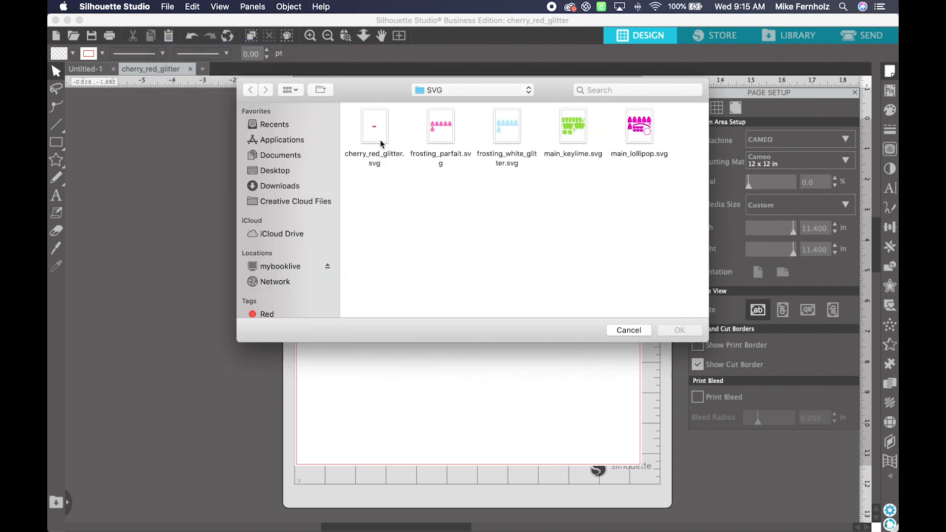
{"action": "mouse_move", "coordinate": [505, 271]}
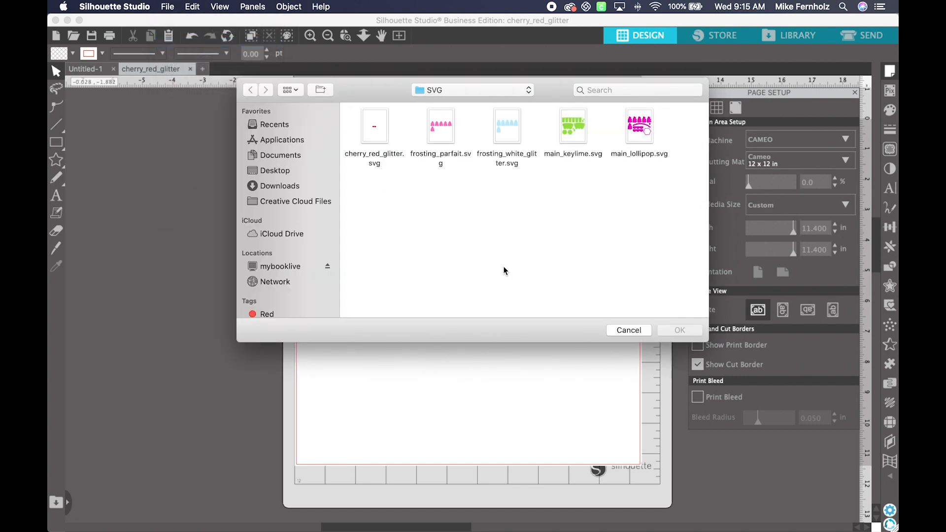
{"action": "left_click", "coordinate": [374, 125]}
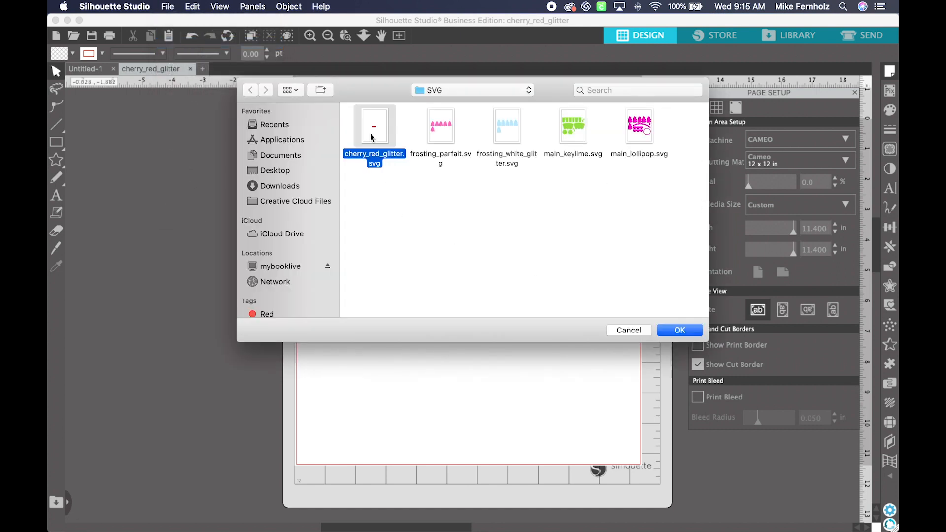
{"action": "left_click", "coordinate": [679, 331]}
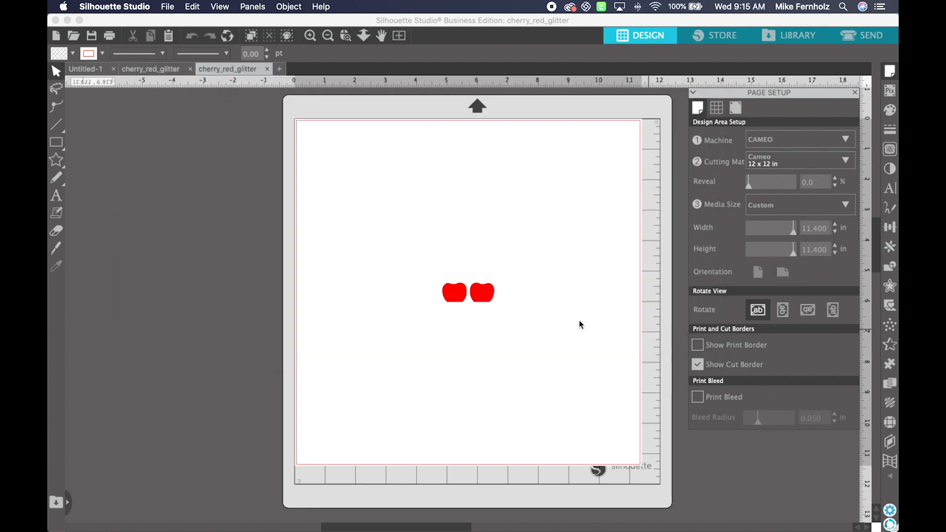
{"action": "mouse_move", "coordinate": [572, 322]}
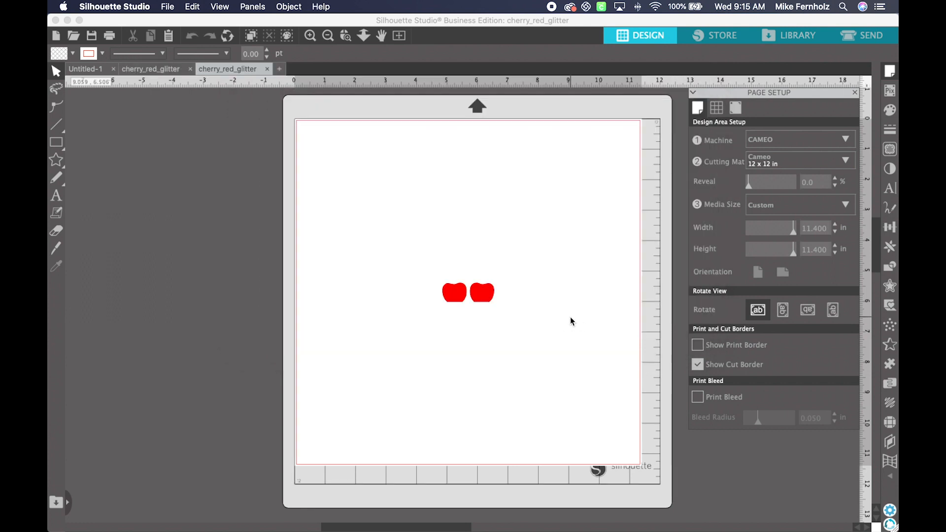
Step: Select the two red cherries, showing their 1.700 x 0.626 in size
{"action": "left_click", "coordinate": [467, 292]}
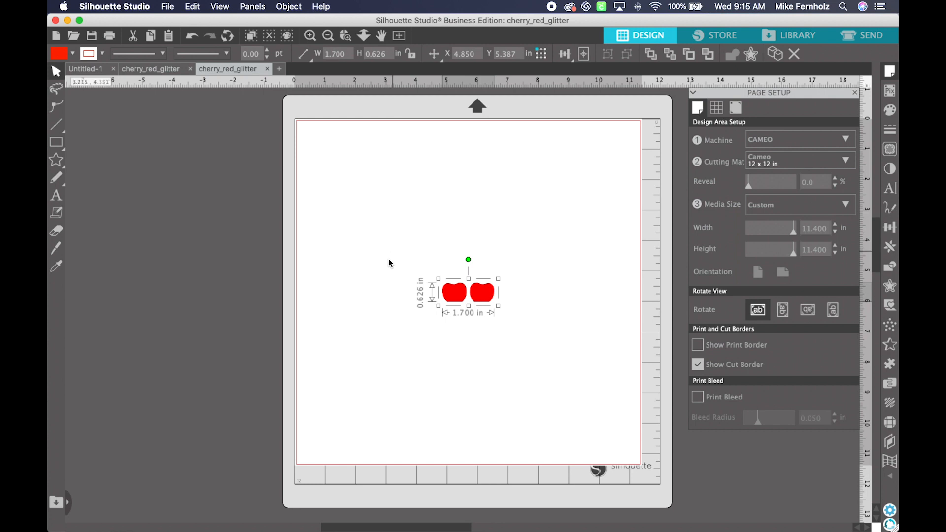
{"action": "mouse_move", "coordinate": [878, 236]}
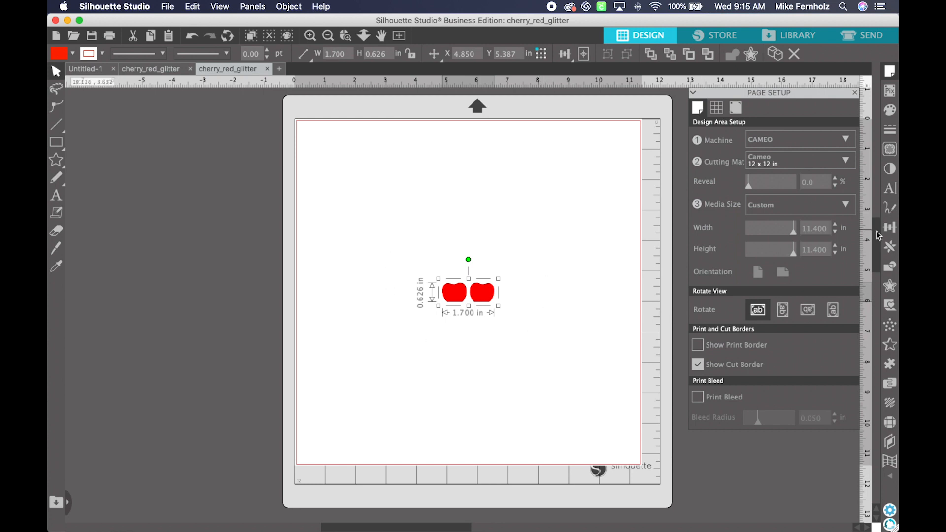
{"action": "mouse_move", "coordinate": [889, 228]}
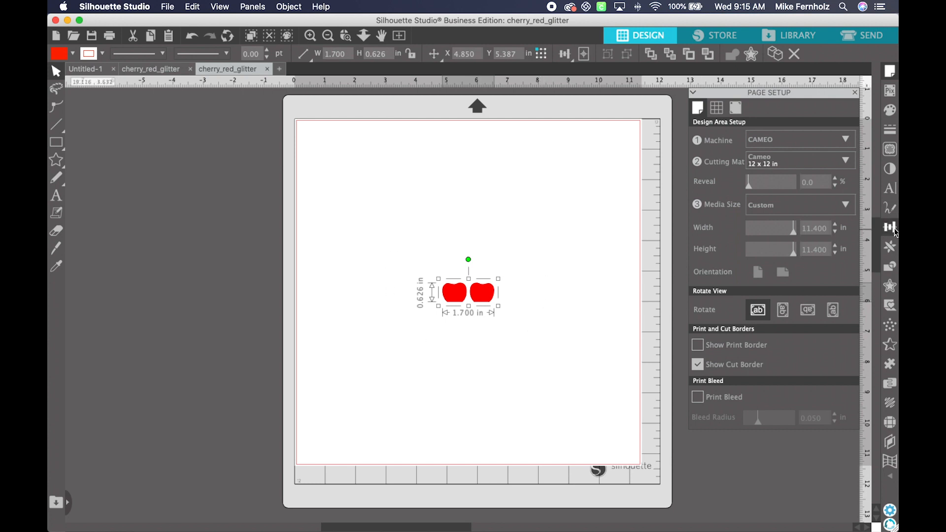
{"action": "mouse_move", "coordinate": [890, 228]}
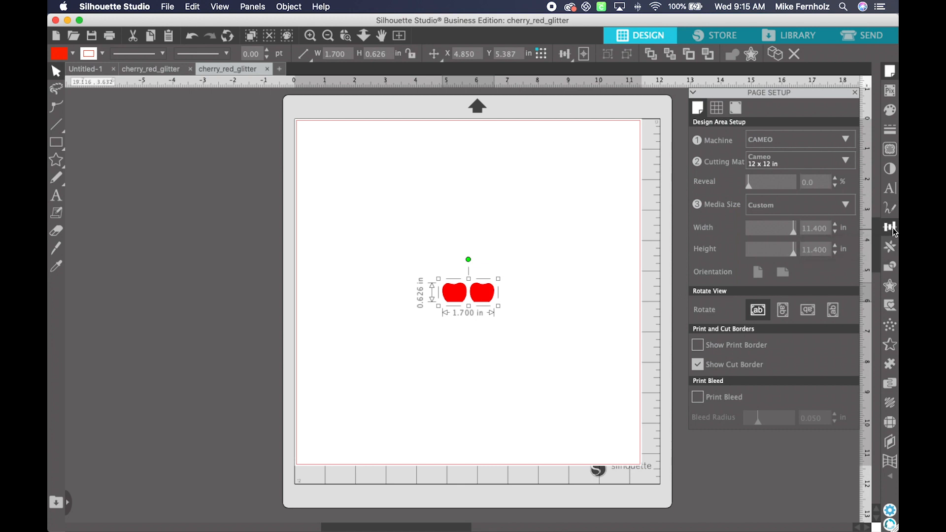
Step: Show the Transform panel's Scale options and reposition the cherries higher on the mat
{"action": "left_click", "coordinate": [890, 228]}
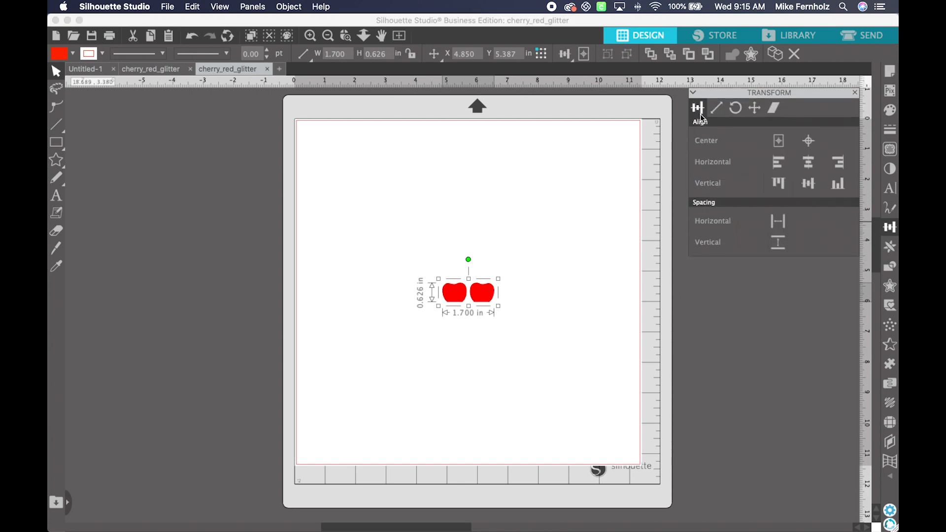
{"action": "left_click", "coordinate": [717, 108]}
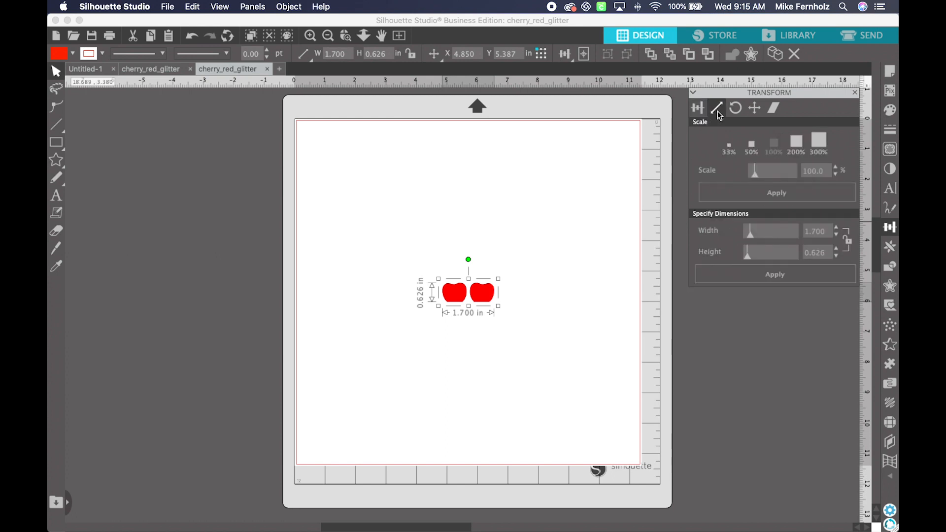
{"action": "mouse_move", "coordinate": [718, 116]}
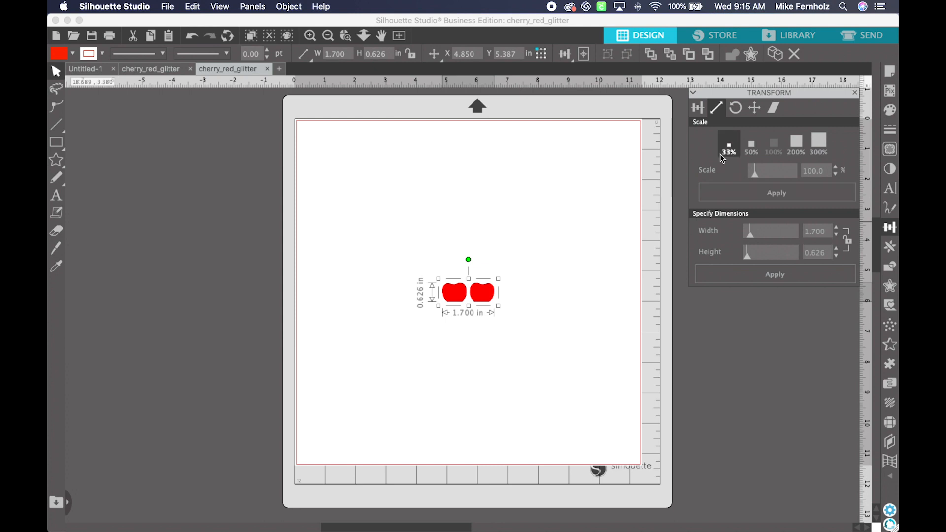
{"action": "mouse_move", "coordinate": [727, 157]}
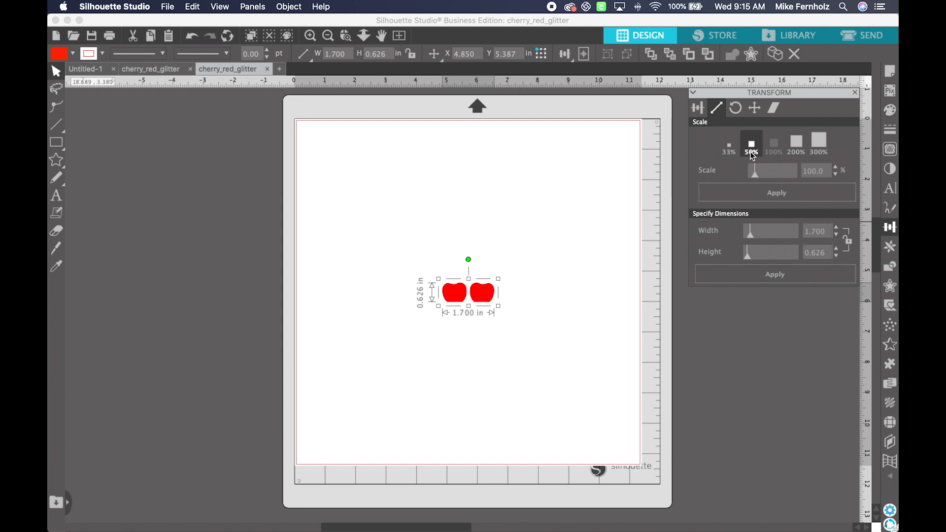
{"action": "mouse_move", "coordinate": [779, 158]}
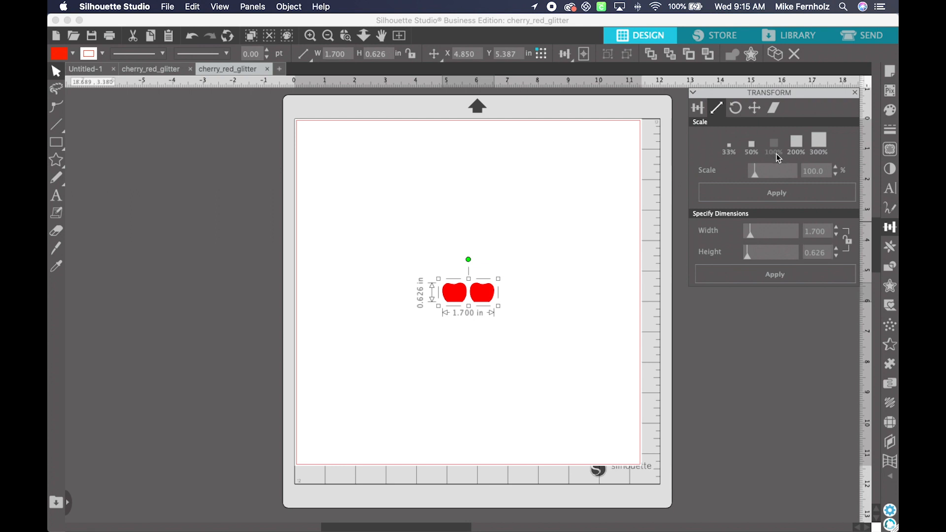
{"action": "mouse_move", "coordinate": [788, 158]}
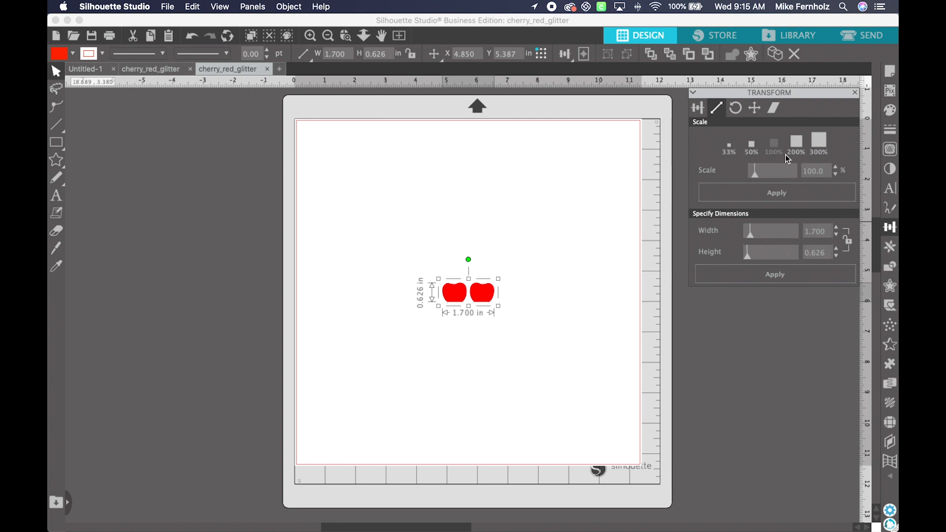
{"action": "mouse_move", "coordinate": [839, 161]}
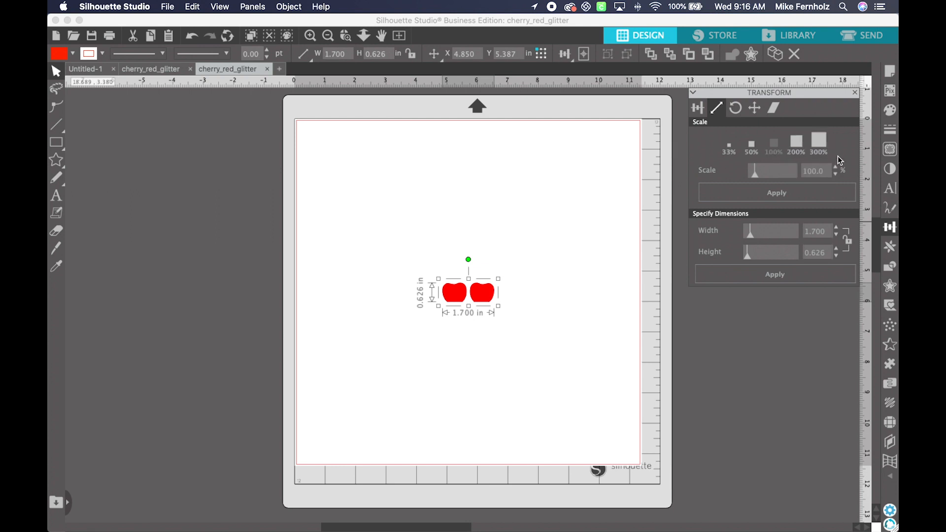
{"action": "left_click", "coordinate": [813, 171]}
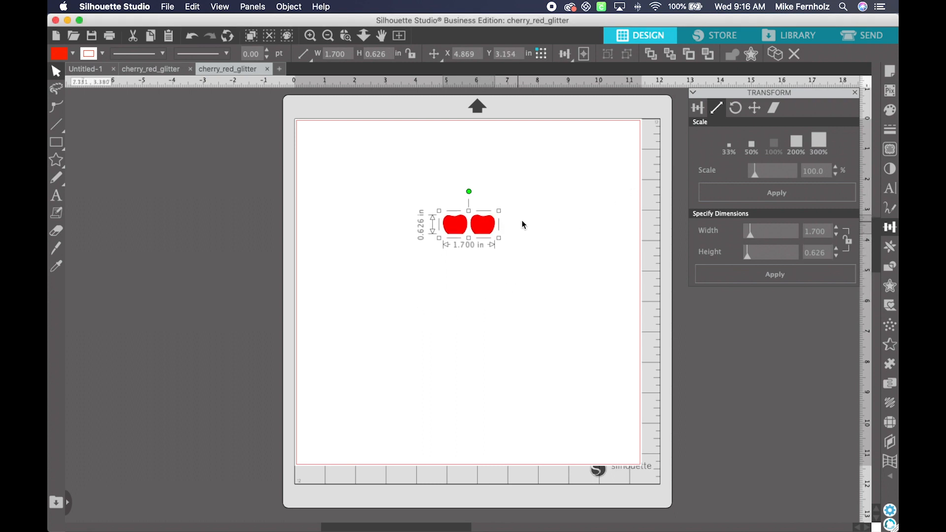
{"action": "mouse_move", "coordinate": [656, 183]}
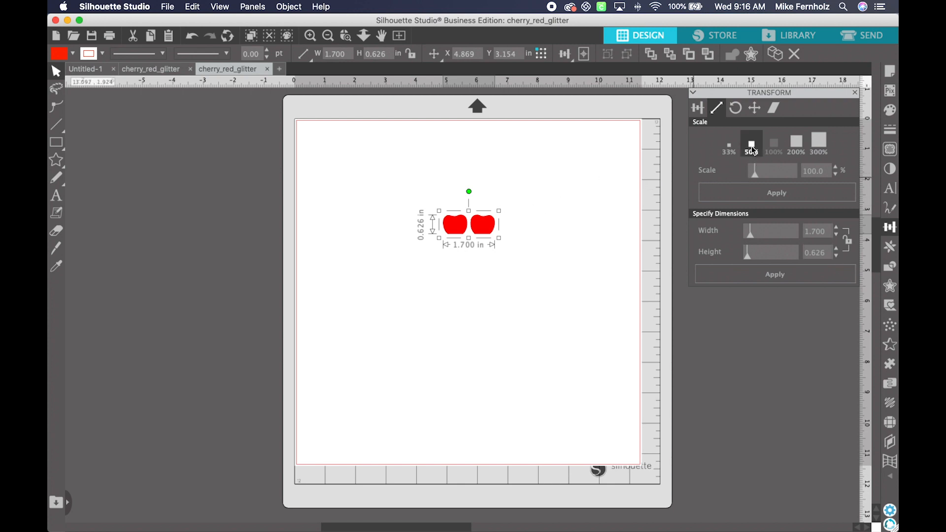
{"action": "left_click", "coordinate": [751, 144]}
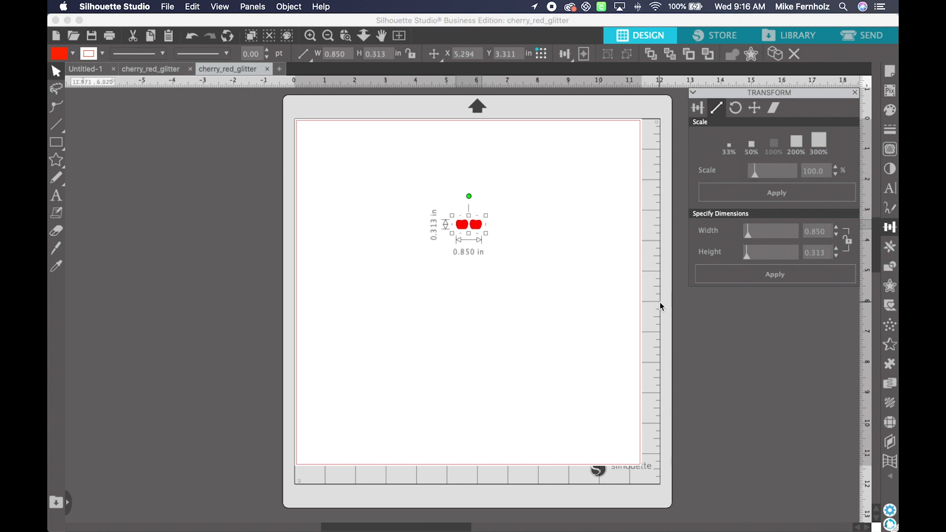
{"action": "mouse_move", "coordinate": [452, 258]}
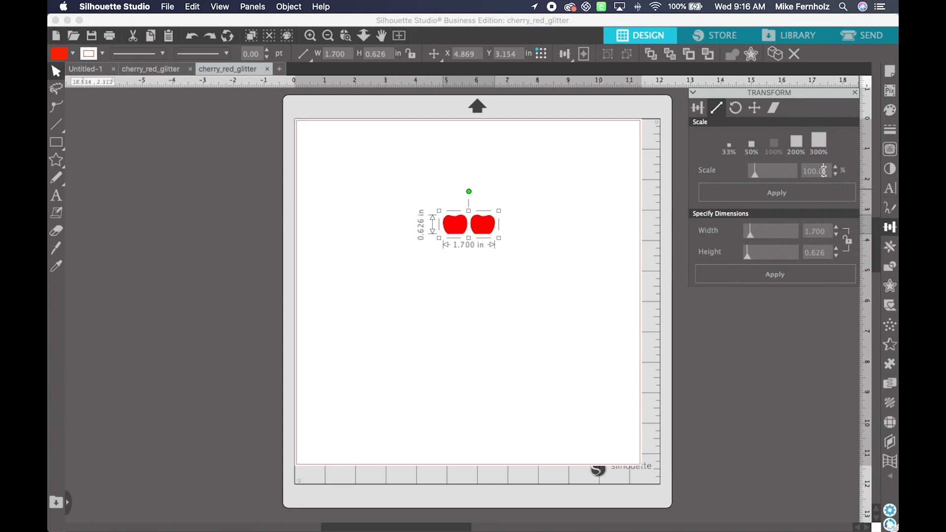
Step: Scale the cherries to 45%, down to 0.765 x 0.282 in
{"action": "triple_click", "coordinate": [814, 170]}
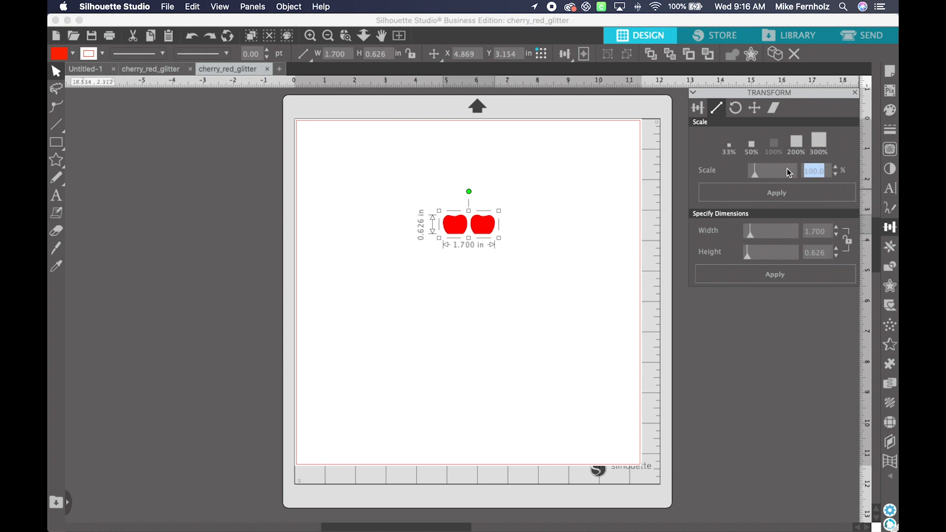
{"action": "type", "text": "45"}
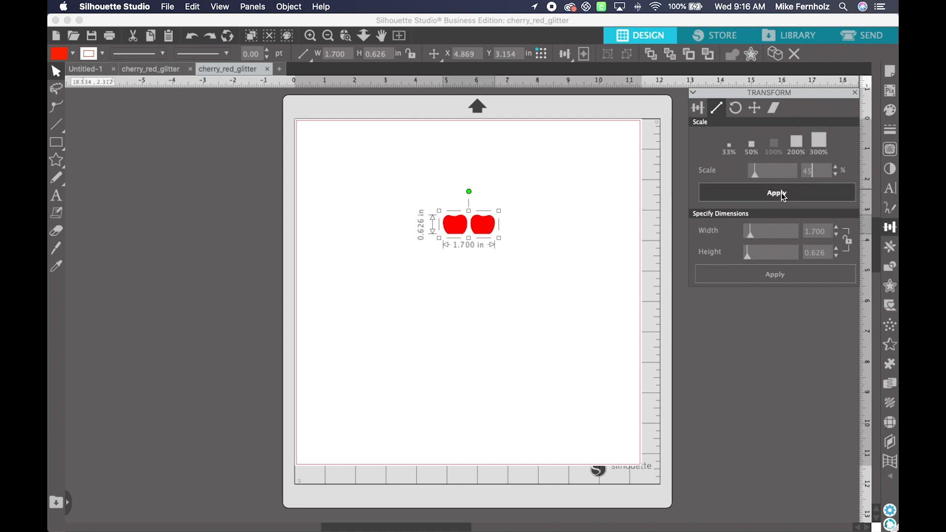
{"action": "left_click", "coordinate": [778, 192]}
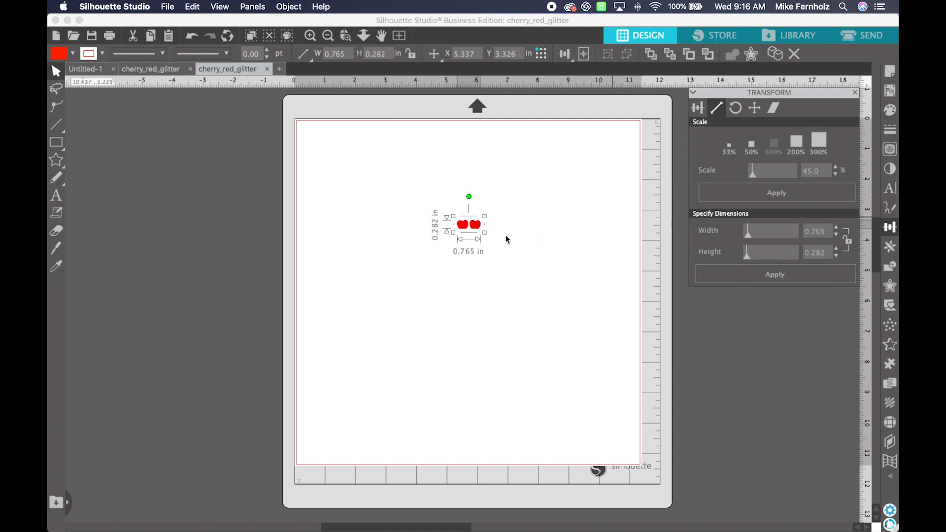
{"action": "mouse_move", "coordinate": [494, 240]}
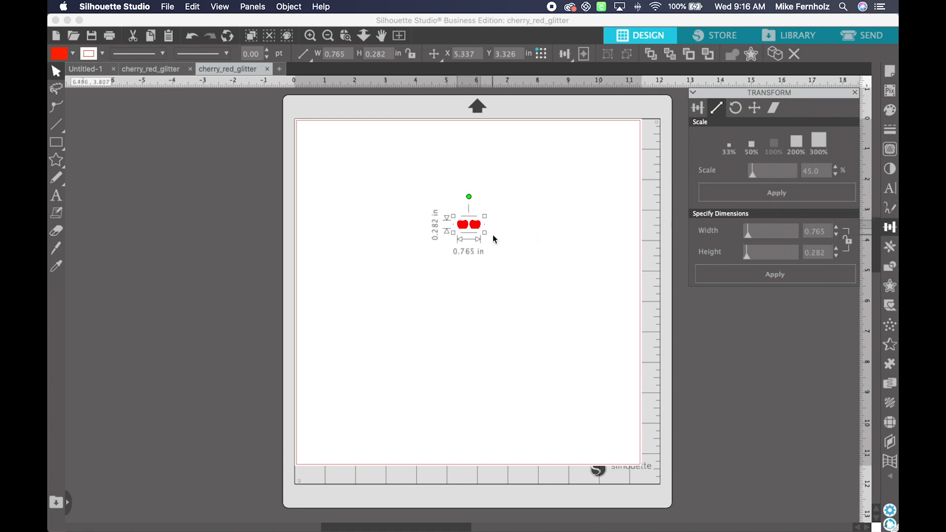
{"action": "mouse_move", "coordinate": [501, 236]}
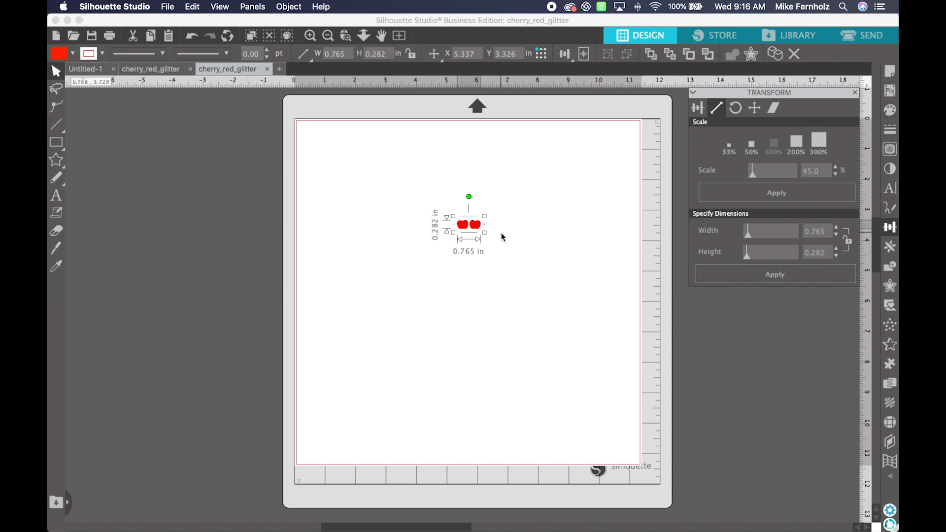
{"action": "mouse_move", "coordinate": [196, 56]}
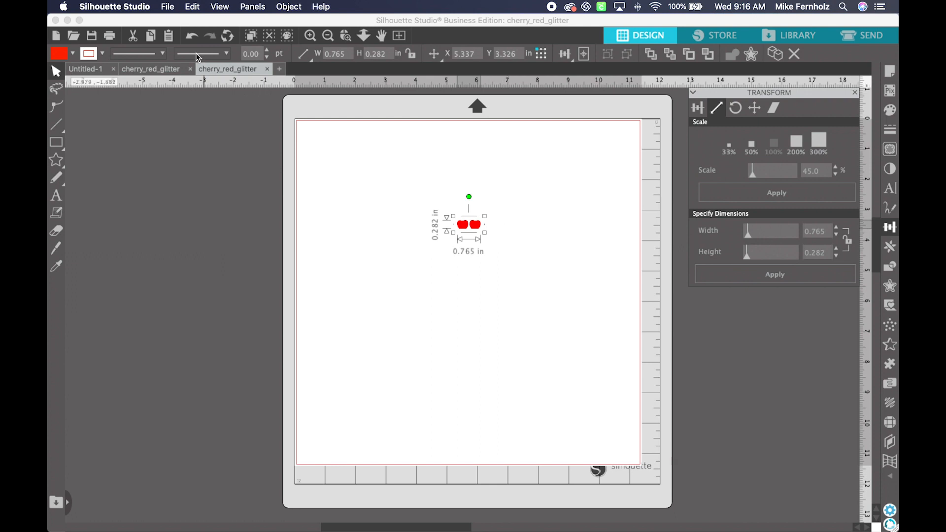
Step: Open frosting_parfait.svg and scale its pink pieces to 45%, 4.545 x 2.235 in
{"action": "left_click", "coordinate": [167, 7]}
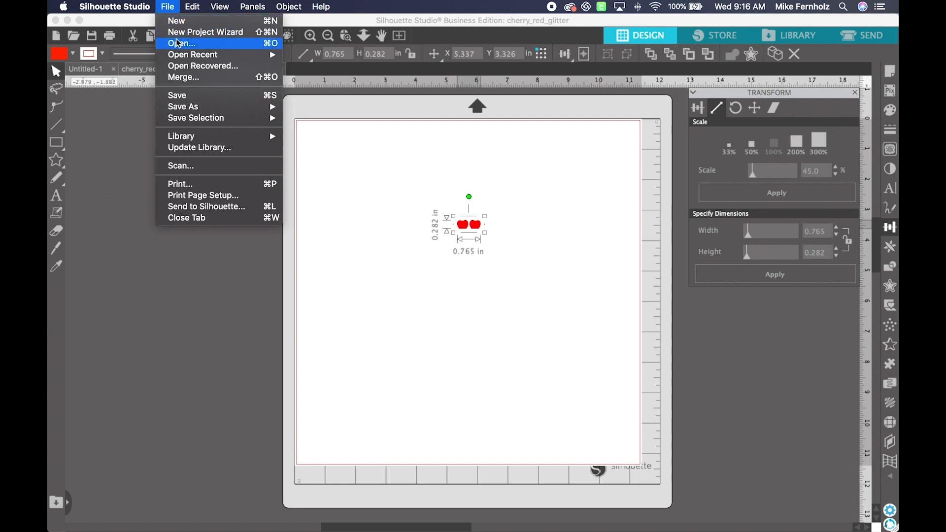
{"action": "left_click", "coordinate": [180, 42]}
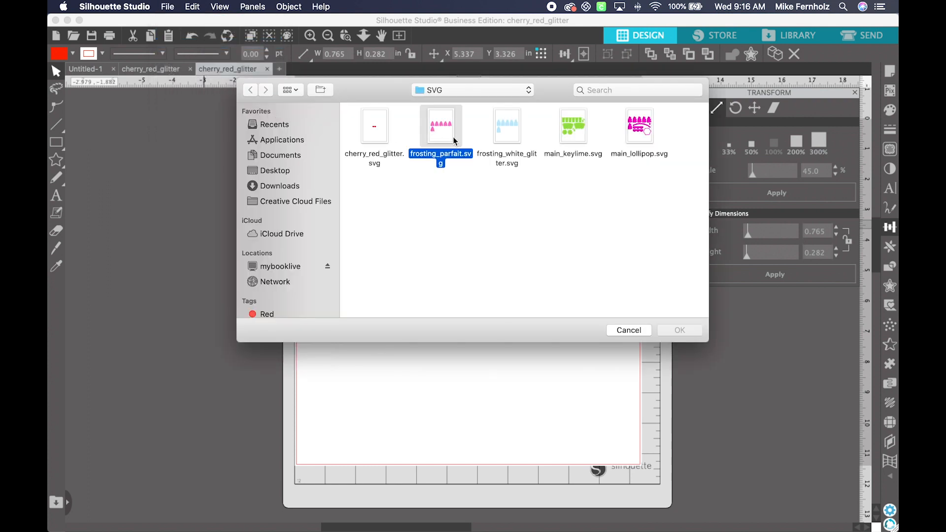
{"action": "double_click", "coordinate": [441, 125]}
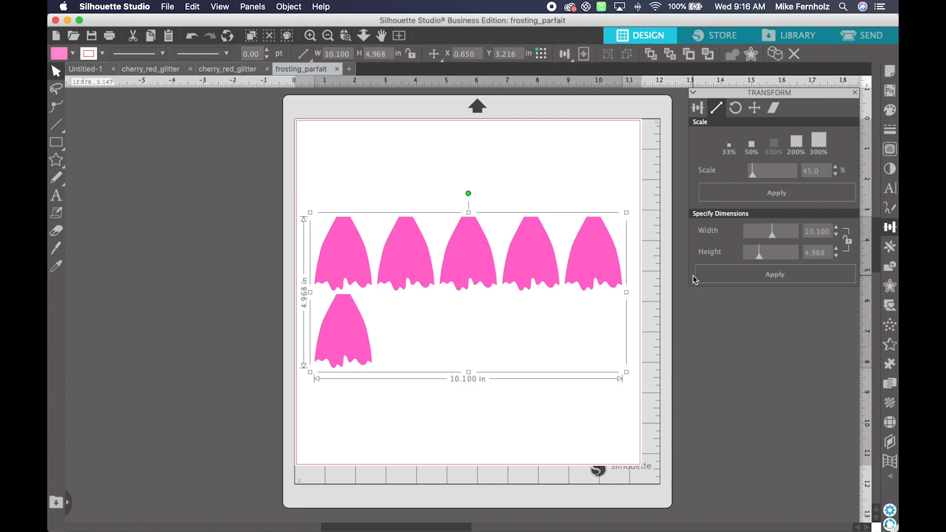
{"action": "mouse_move", "coordinate": [819, 179]}
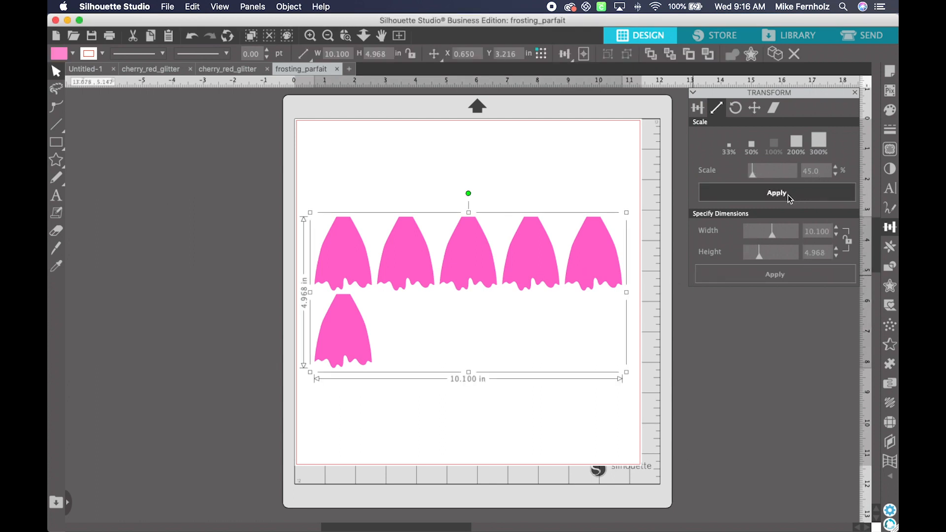
{"action": "left_click", "coordinate": [777, 192]}
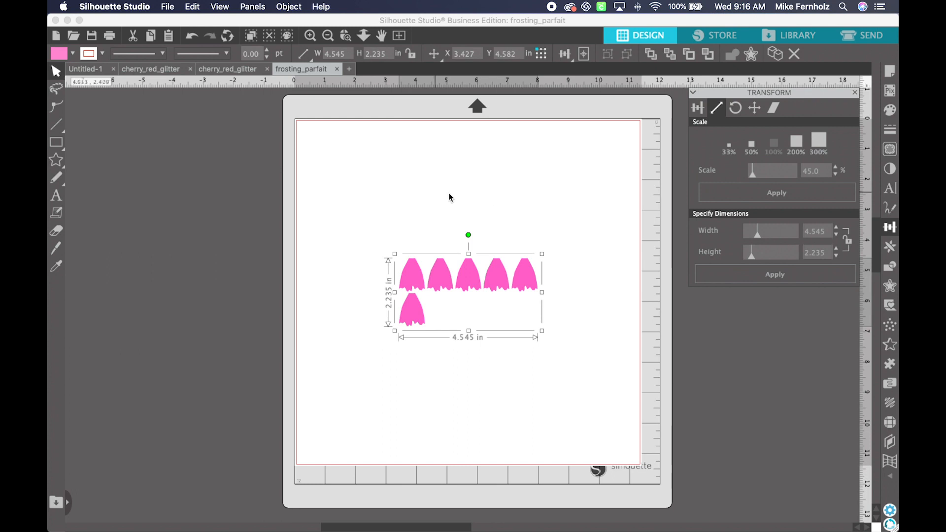
{"action": "left_click", "coordinate": [168, 7]}
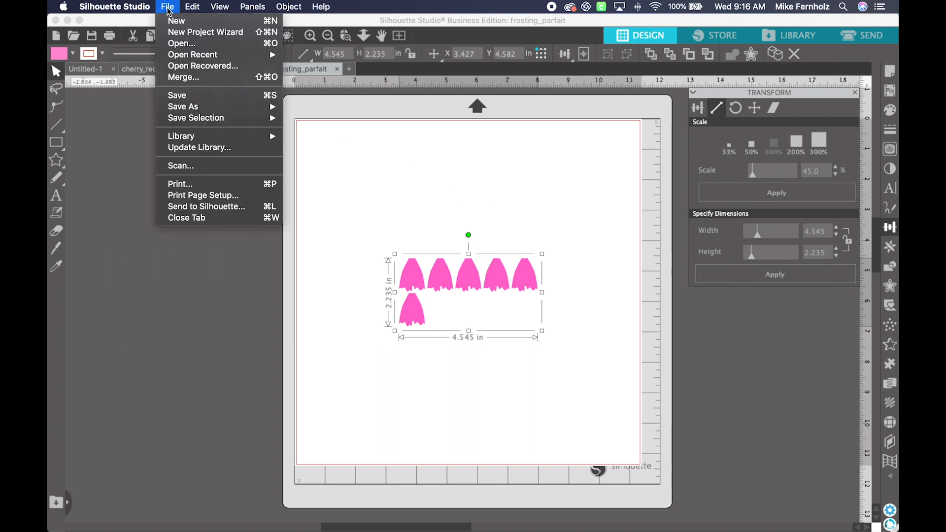
Step: Open frosting_white_glitter.svg and scale its blue pieces to 45%, 4.545 x 2.785 in
{"action": "left_click", "coordinate": [181, 44]}
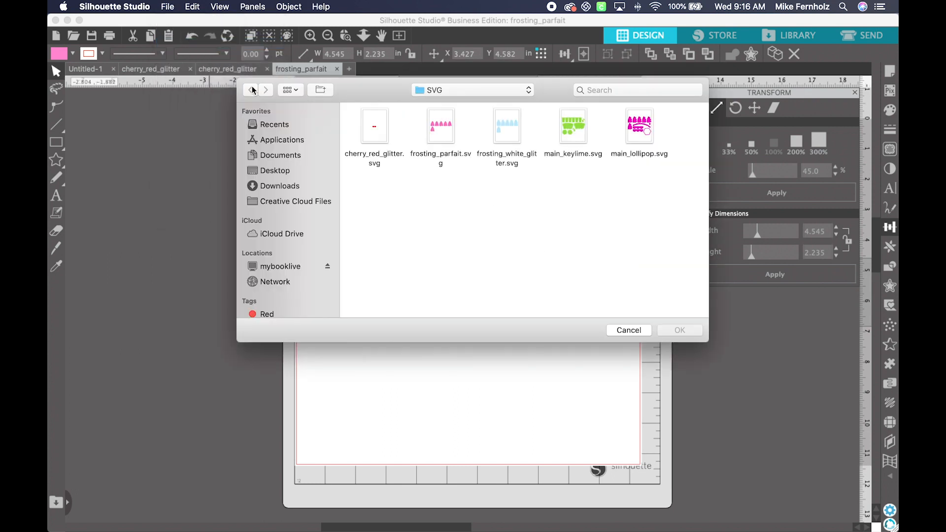
{"action": "left_click", "coordinate": [507, 126]}
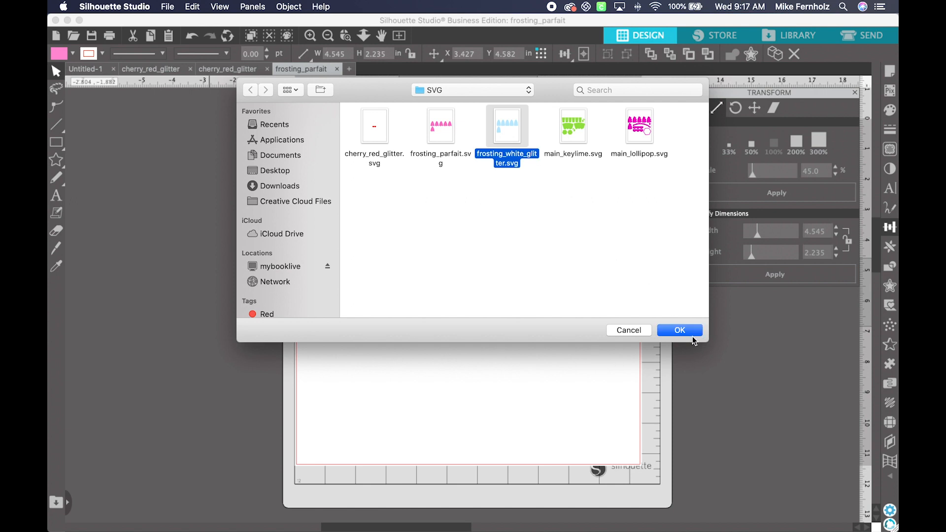
{"action": "left_click", "coordinate": [680, 330]}
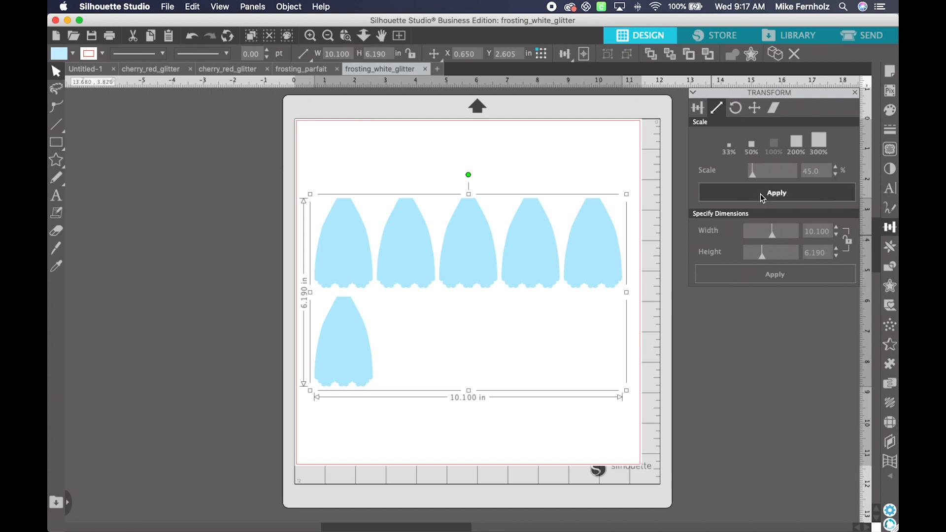
{"action": "left_click", "coordinate": [777, 192]}
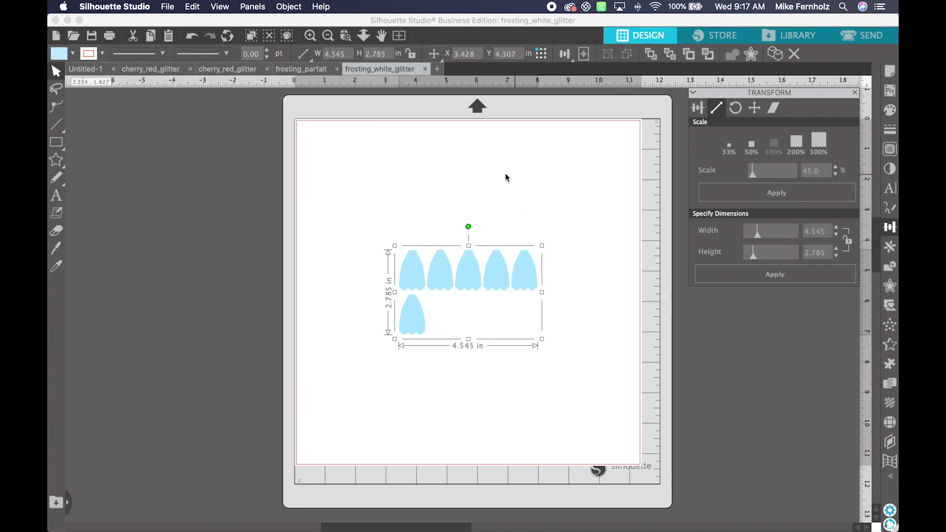
{"action": "mouse_move", "coordinate": [578, 180]}
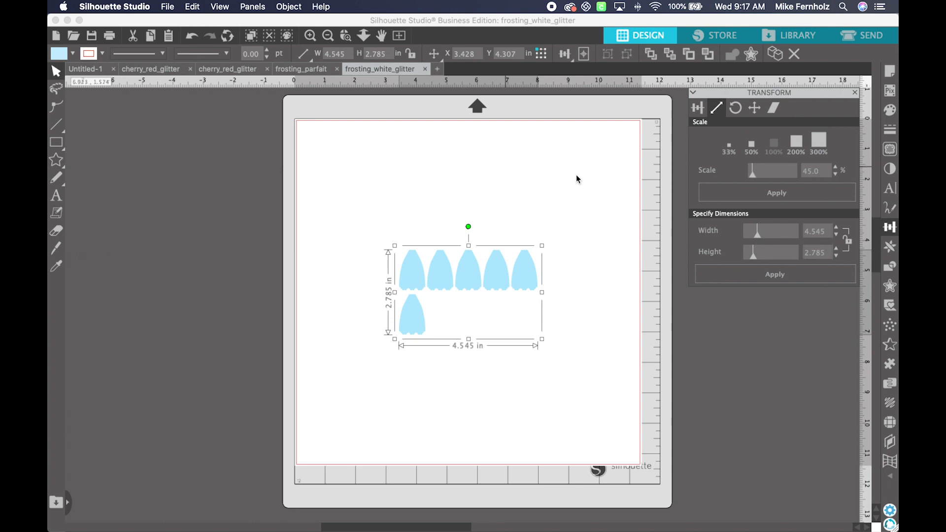
{"action": "mouse_move", "coordinate": [555, 162]}
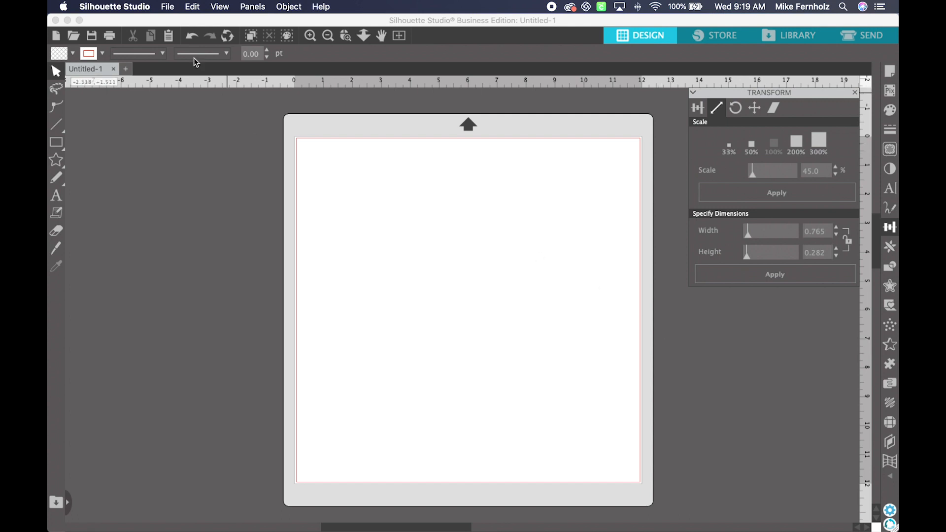
Step: Open acorn_brown_pattern.svg from SVGs > Acorn Truffle Box > SVG, showing two brown acorns
{"action": "left_click", "coordinate": [167, 7]}
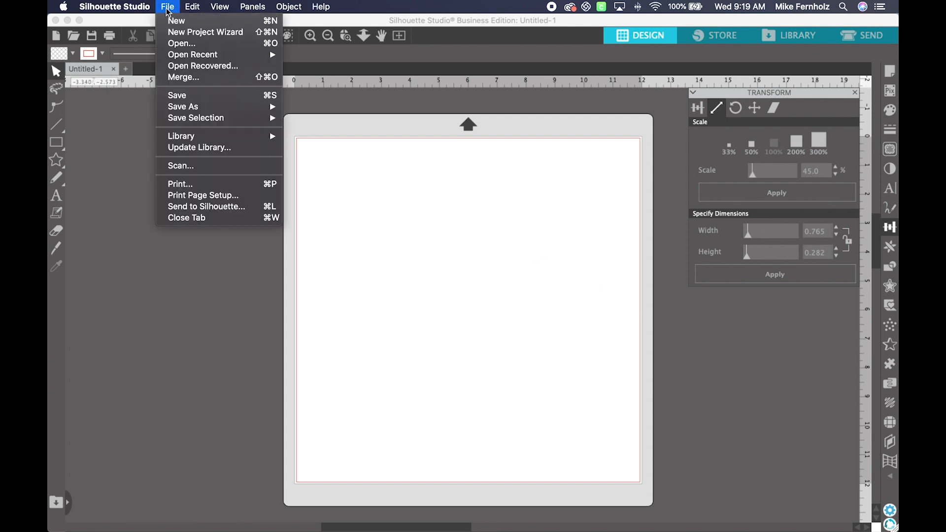
{"action": "mouse_move", "coordinate": [181, 43]}
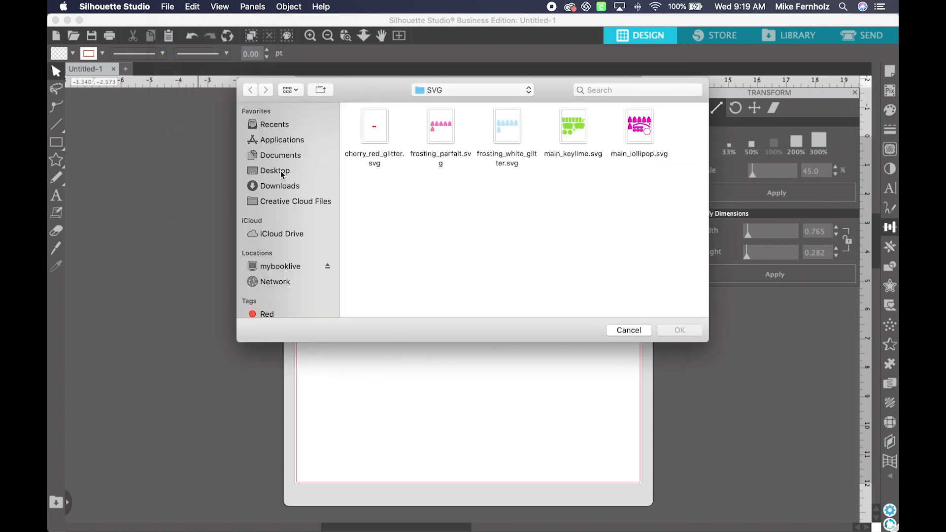
{"action": "left_click", "coordinate": [249, 90]}
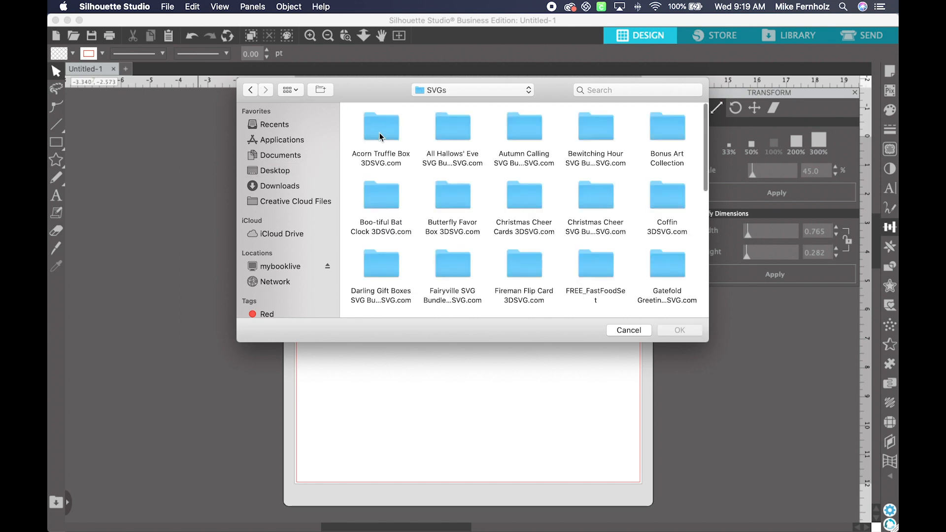
{"action": "double_click", "coordinate": [380, 127]}
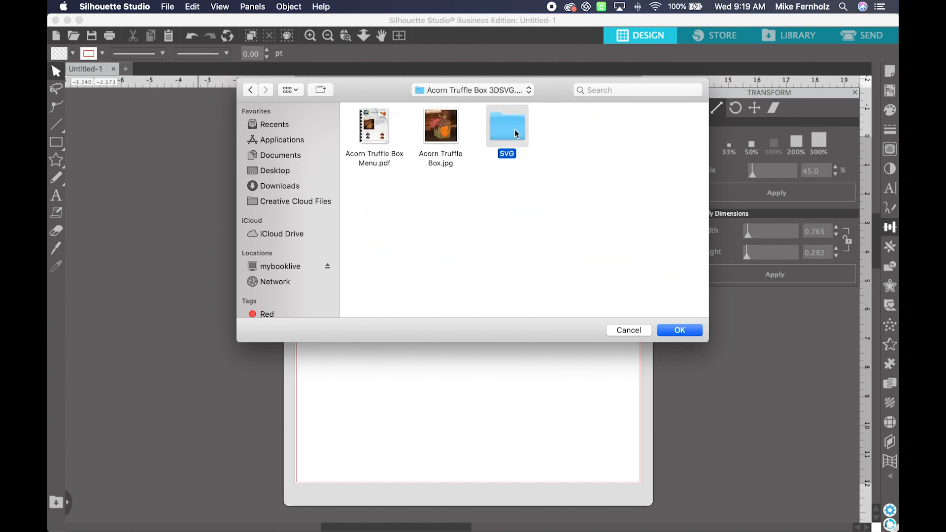
{"action": "double_click", "coordinate": [507, 125]}
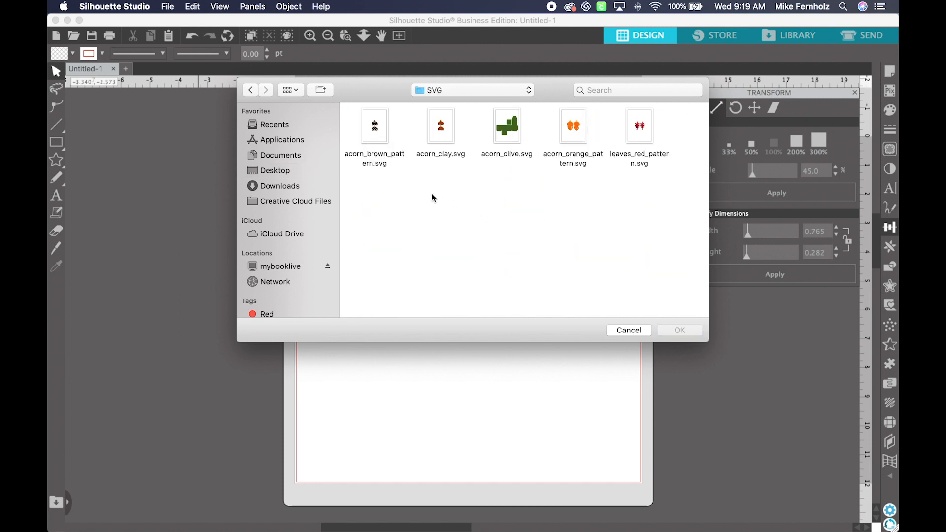
{"action": "left_click", "coordinate": [374, 126]}
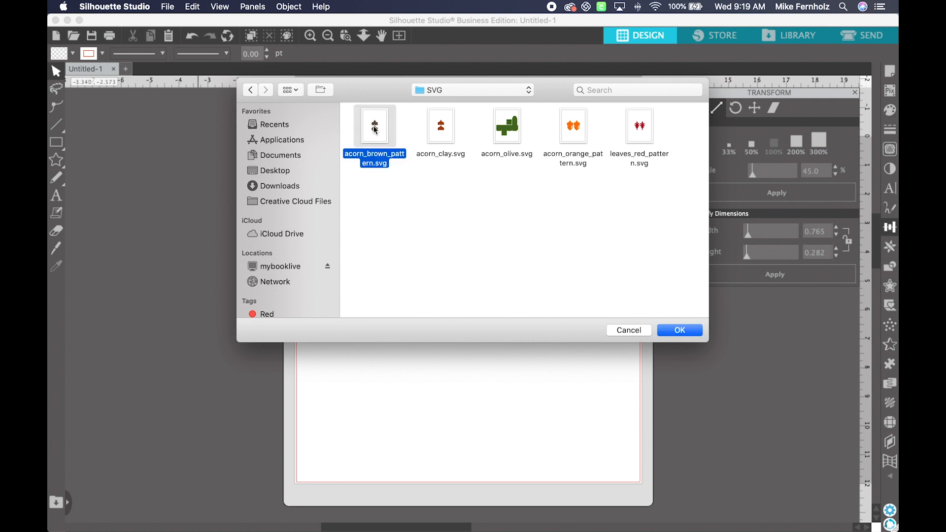
{"action": "left_click", "coordinate": [679, 330]}
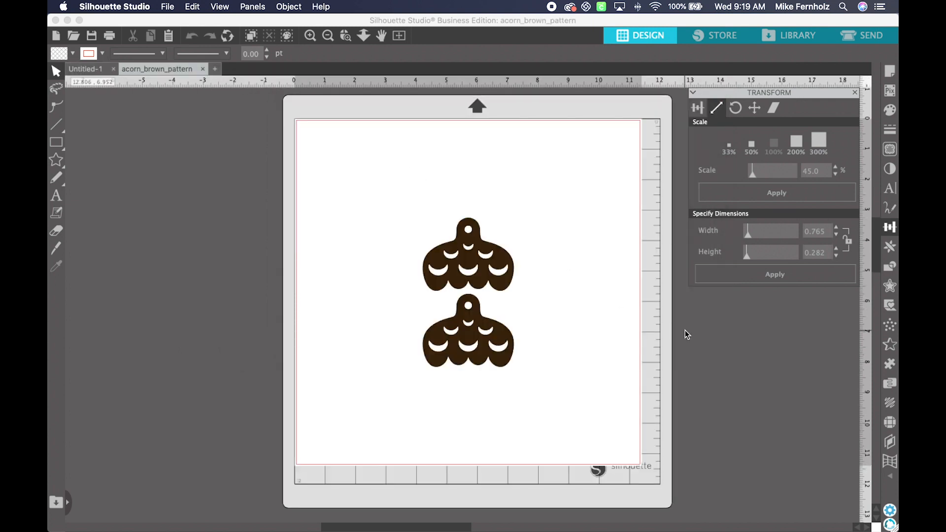
{"action": "mouse_move", "coordinate": [168, 18]}
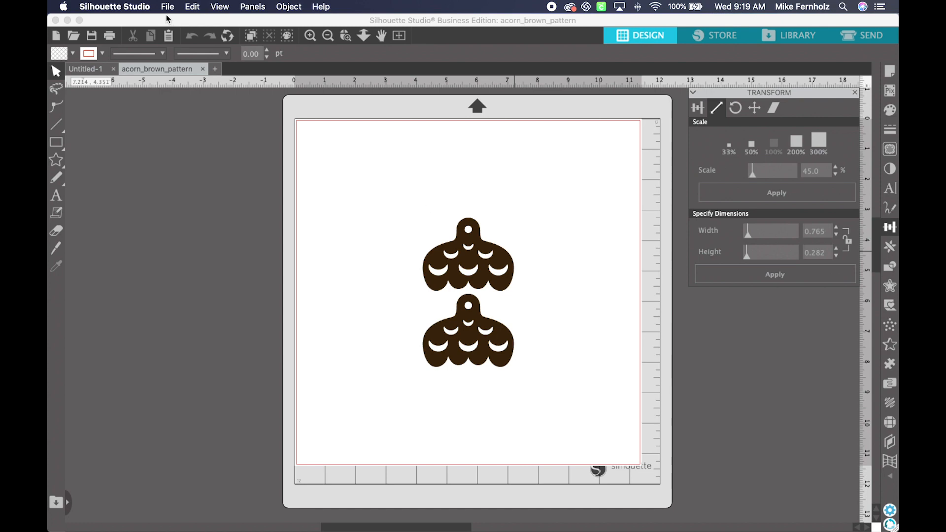
Step: Merge the acorn_clay and acorn_olive box pieces onto the brown acorn mat
{"action": "left_click", "coordinate": [167, 7]}
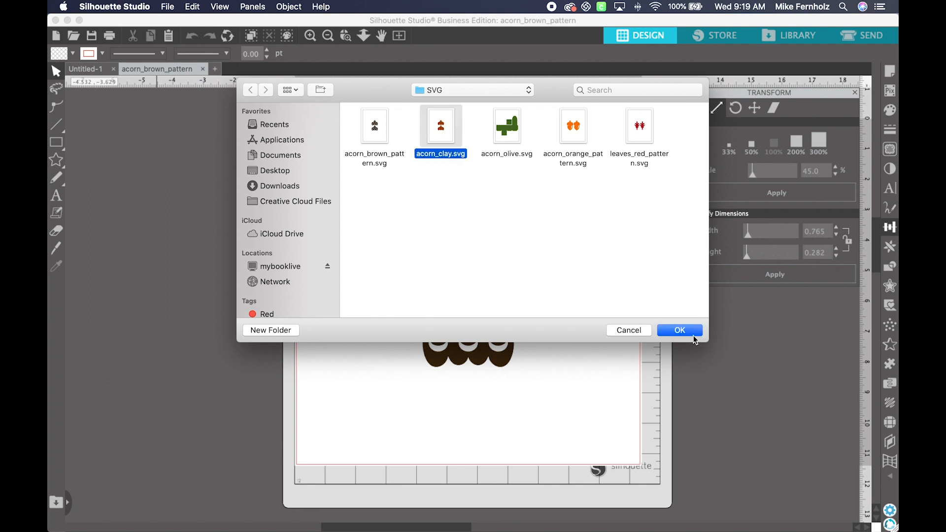
{"action": "left_click", "coordinate": [679, 331]}
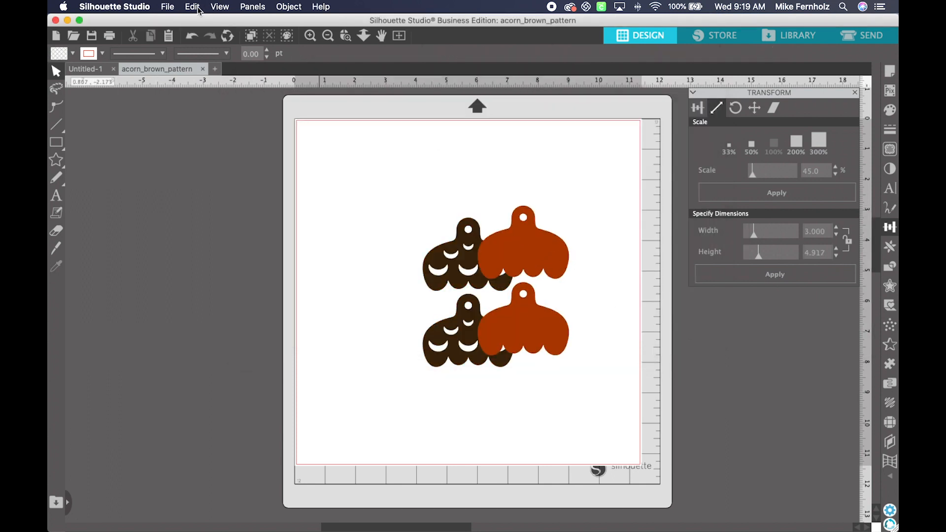
{"action": "left_click", "coordinate": [168, 7]}
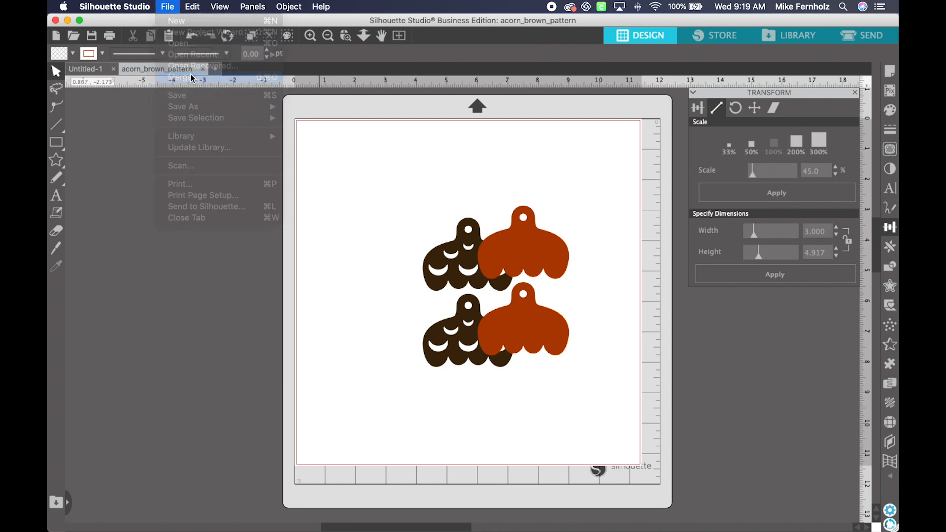
{"action": "left_click", "coordinate": [182, 43]}
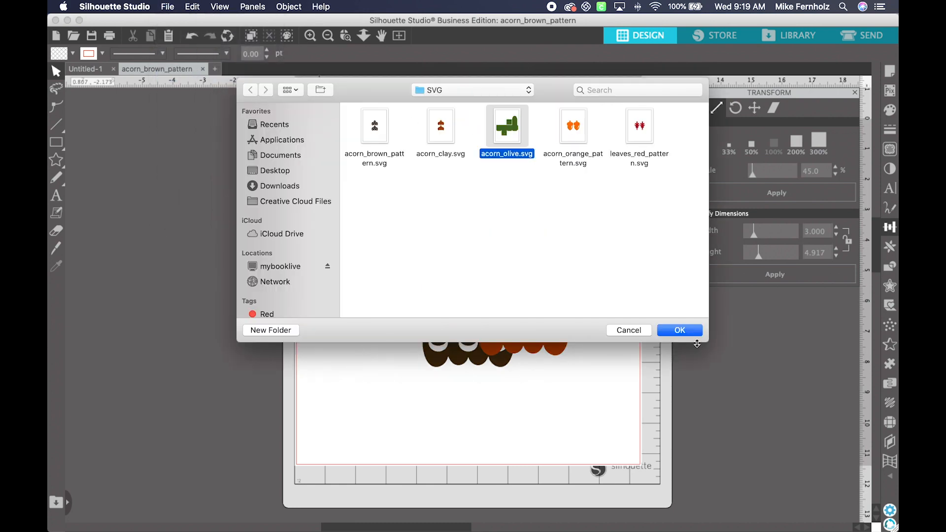
{"action": "left_click", "coordinate": [679, 330]}
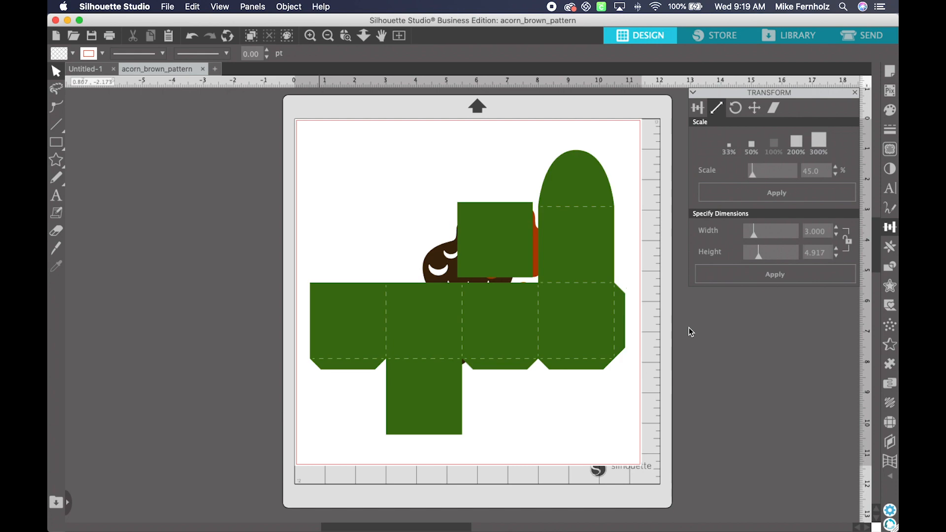
Step: Merge the acorn_orange_pattern and leaves_red_pattern pieces onto the same mat
{"action": "left_click", "coordinate": [167, 7]}
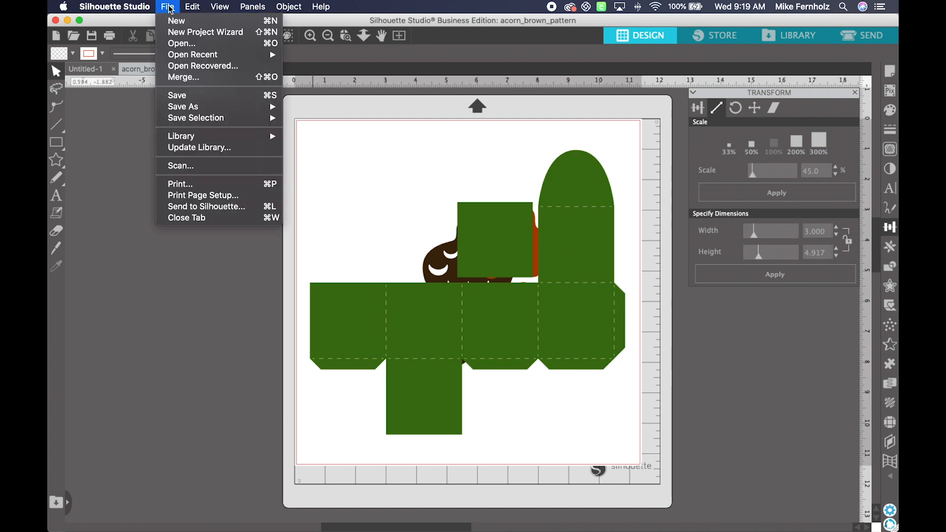
{"action": "left_click", "coordinate": [181, 42]}
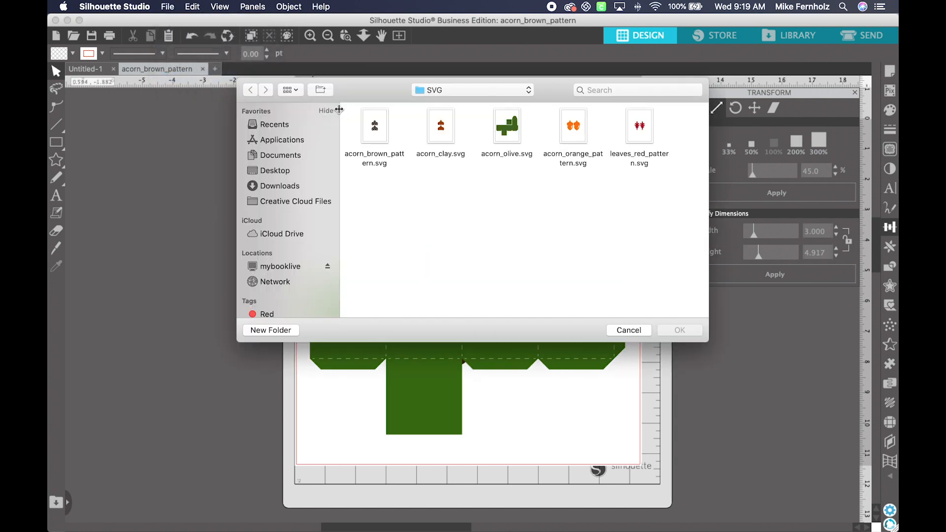
{"action": "left_click", "coordinate": [571, 125]}
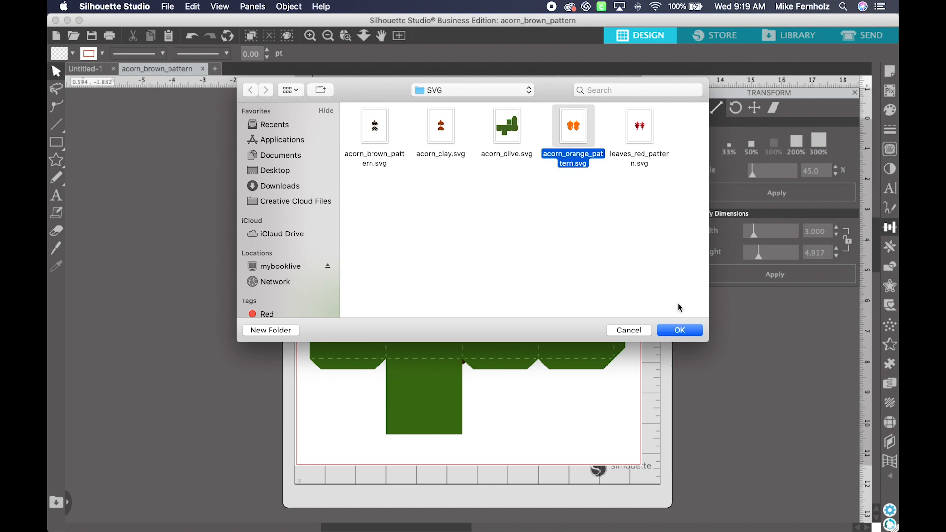
{"action": "left_click", "coordinate": [679, 330]}
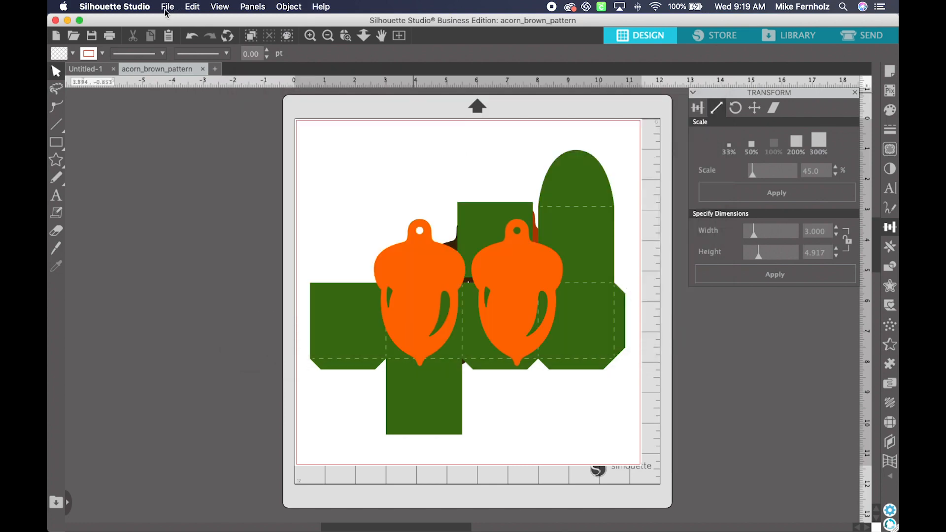
{"action": "left_click", "coordinate": [168, 7]}
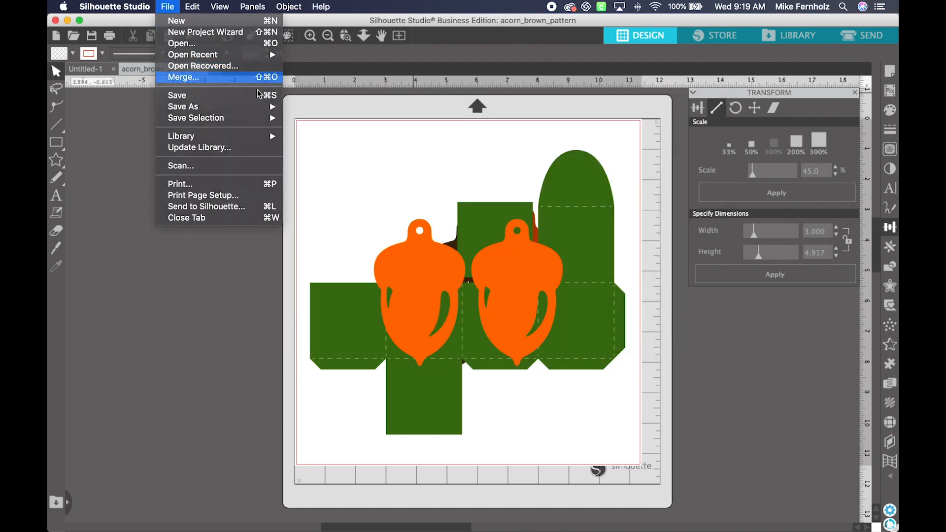
{"action": "left_click", "coordinate": [185, 77]}
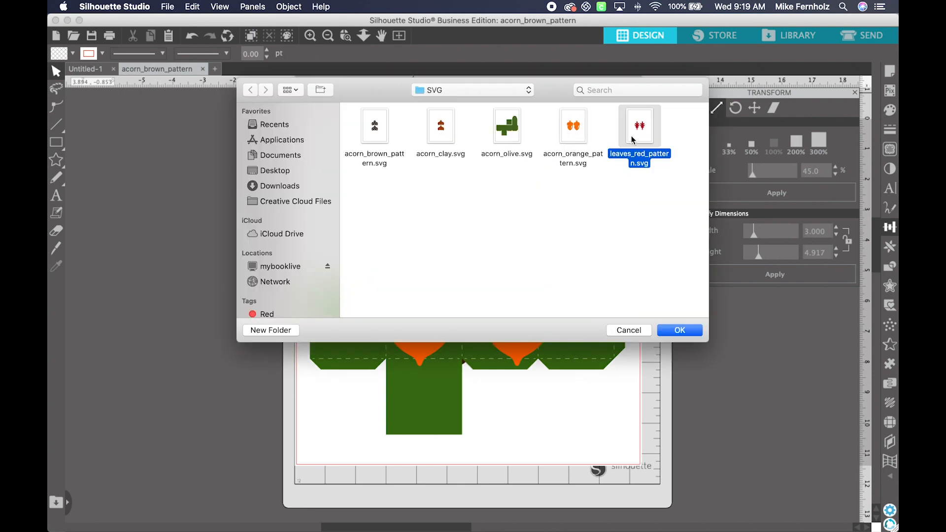
{"action": "left_click", "coordinate": [679, 331]}
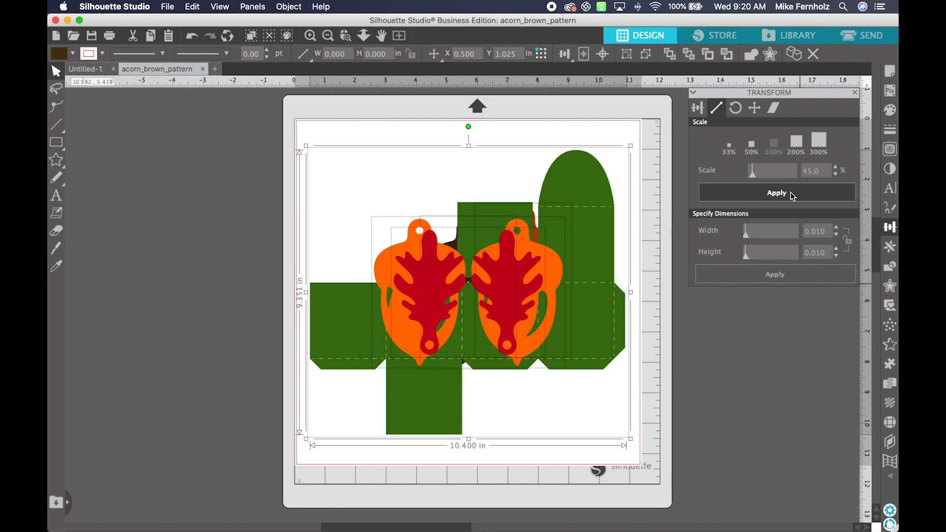
Step: Scale all merged acorn box pieces together to 45%, now 4.680 x 4.208 in
{"action": "left_click", "coordinate": [776, 192]}
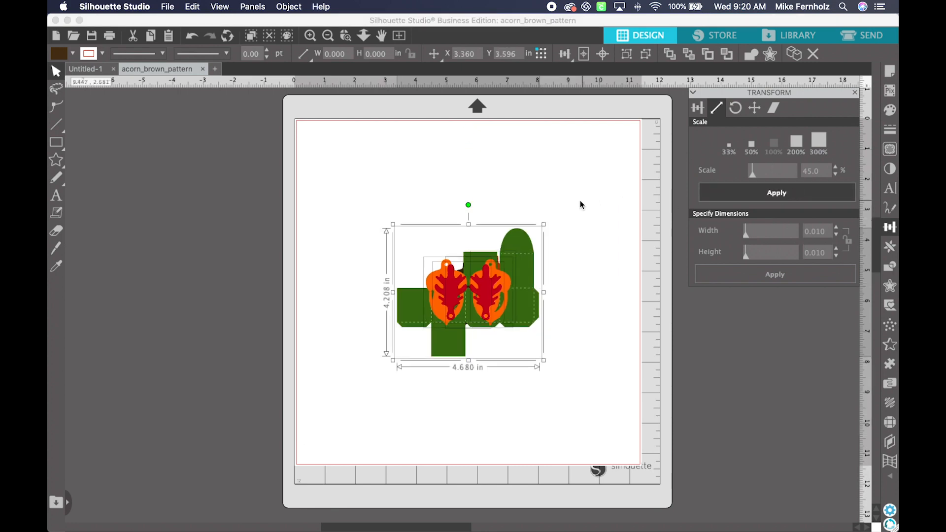